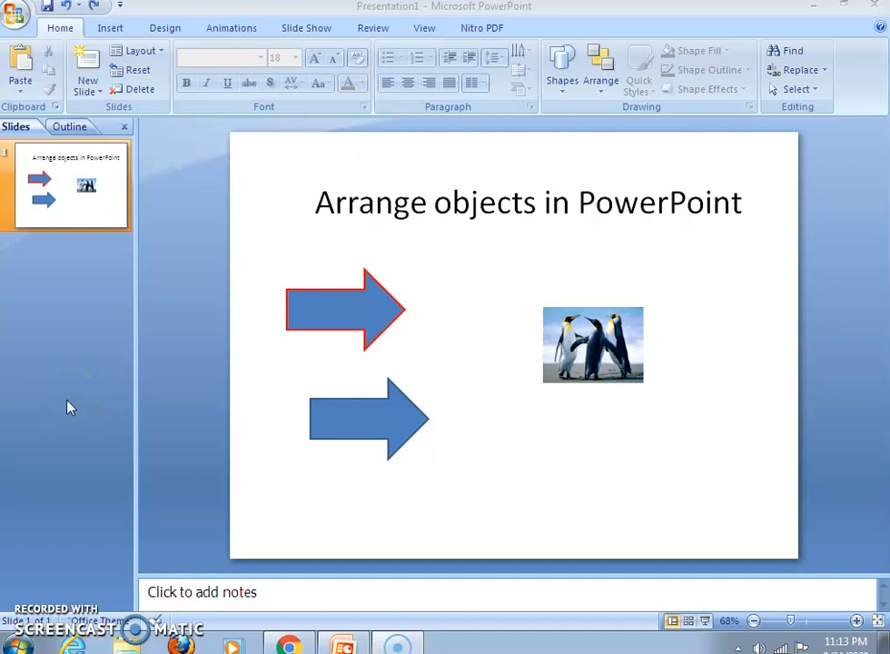
pyautogui.moveTo(534, 329)
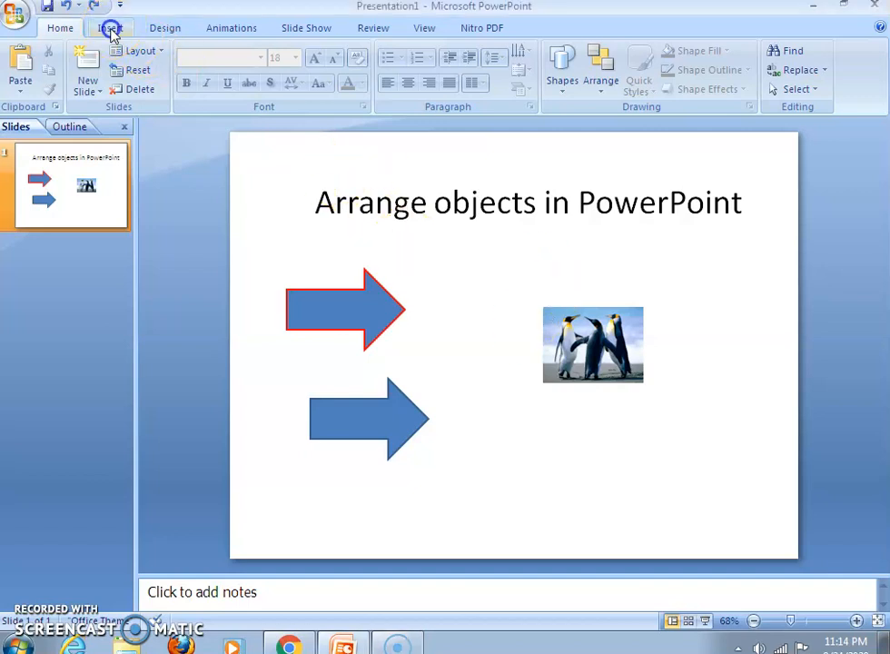
# - Show the Insert commands, then select the lower blue arrow on the slide
pyautogui.click(111, 27)
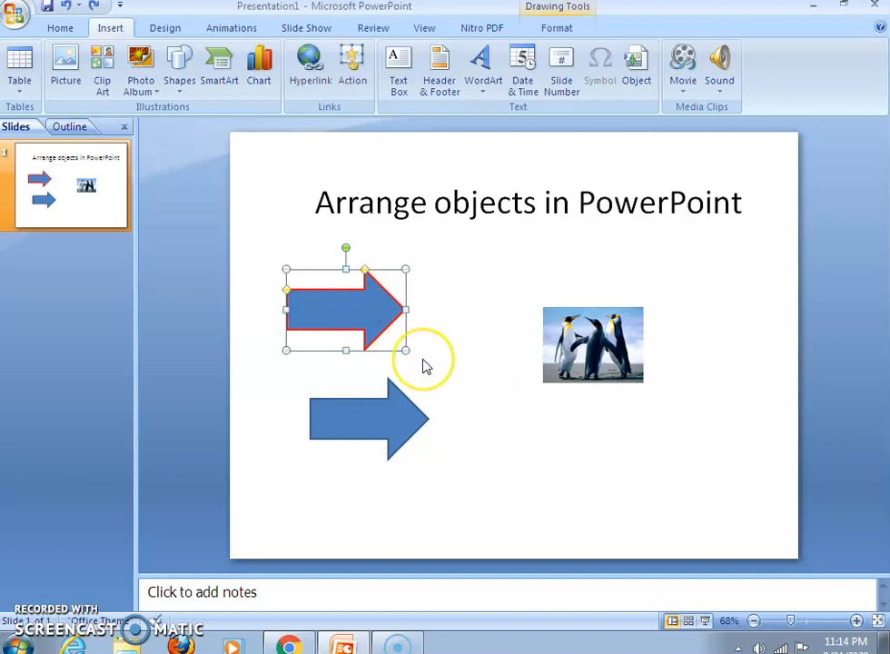
pyautogui.click(178, 69)
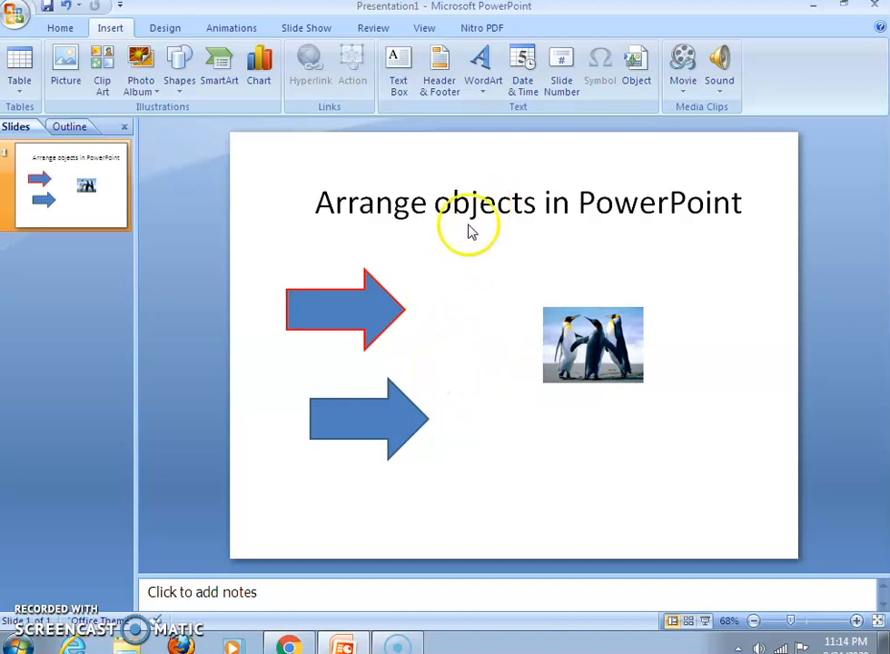
pyautogui.click(371, 418)
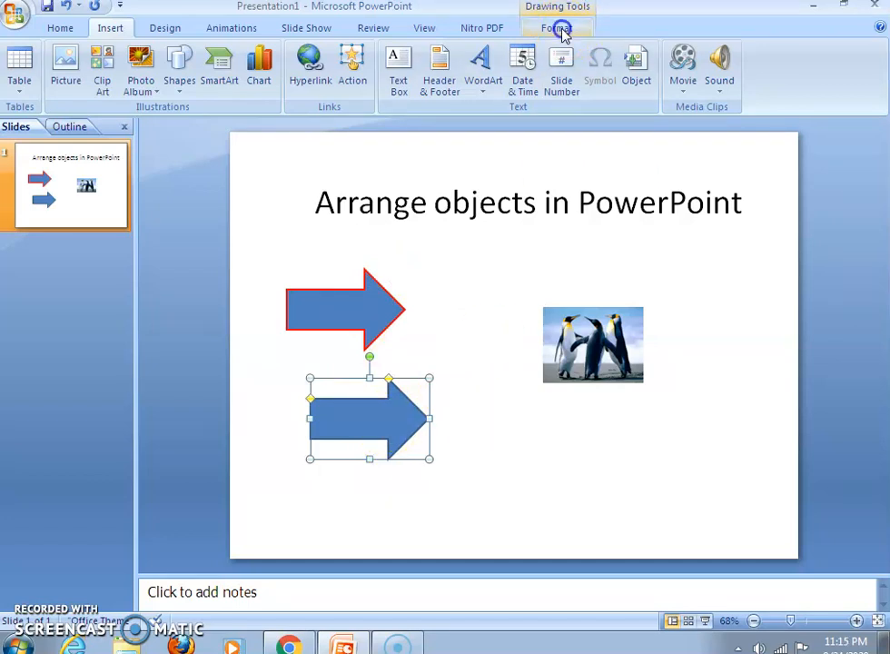
# - Align the selected blue arrow to the slide's middle via Drawing Tools Format > Align > Align Middle
pyautogui.click(556, 28)
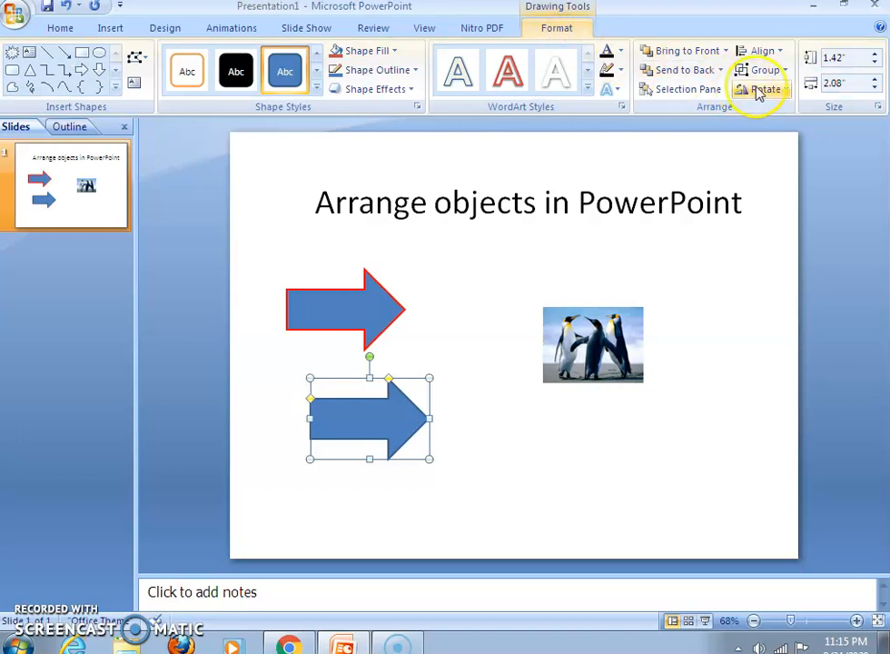
pyautogui.click(761, 51)
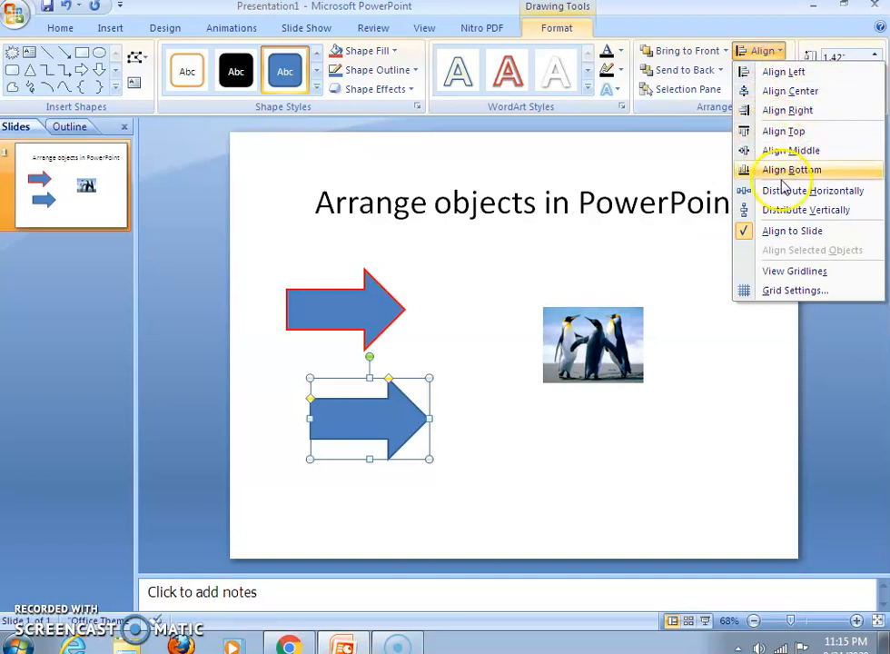
pyautogui.moveTo(716, 240)
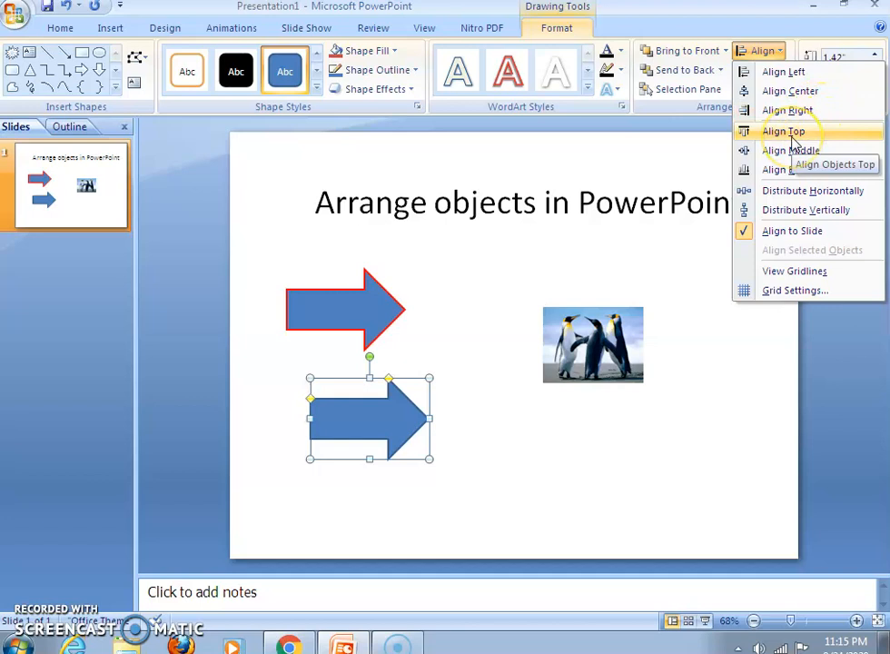
pyautogui.moveTo(792, 149)
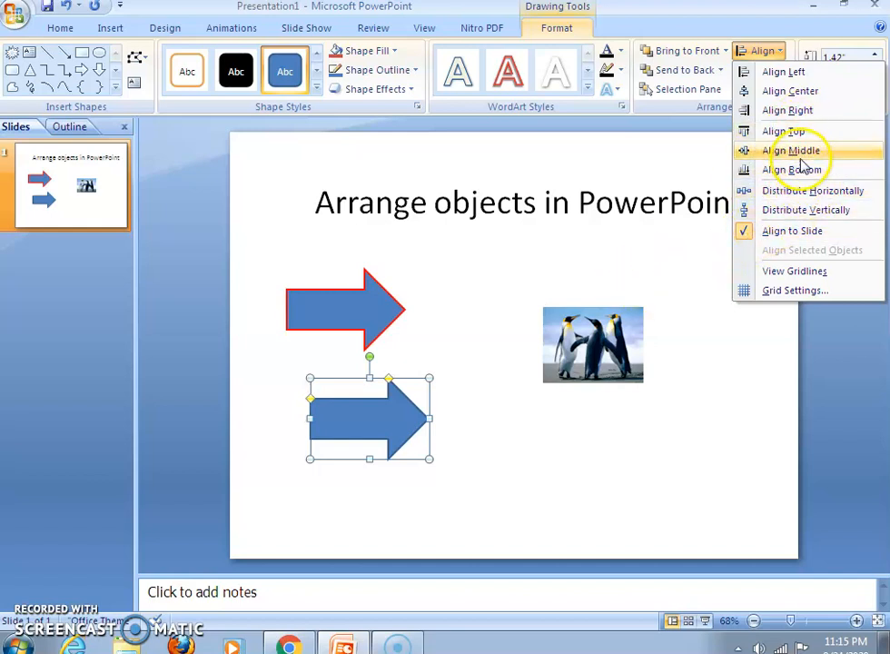
pyautogui.click(792, 149)
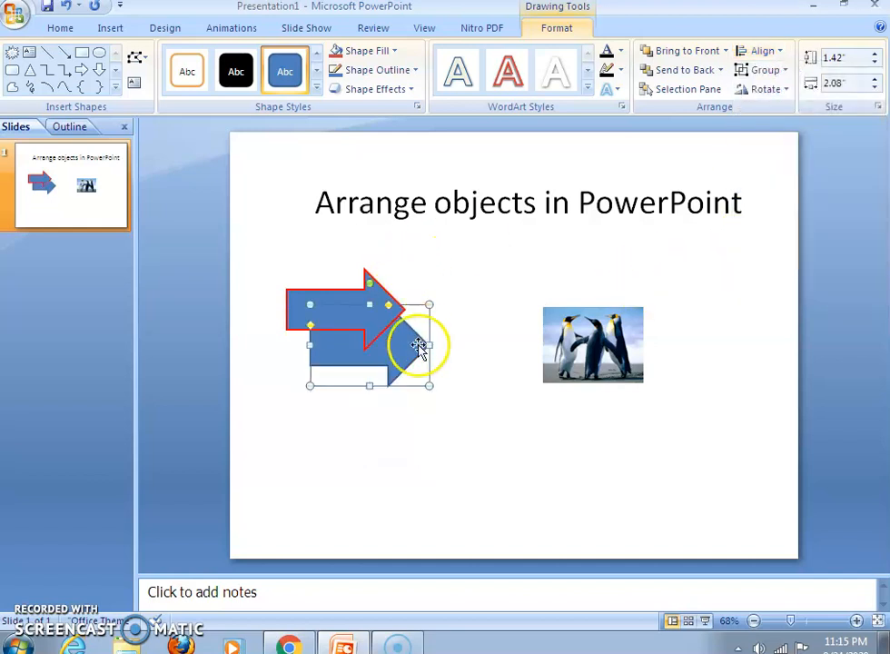
# - Reopen the Align options while repositioning the blue arrow below the red-outlined arrow
pyautogui.click(761, 51)
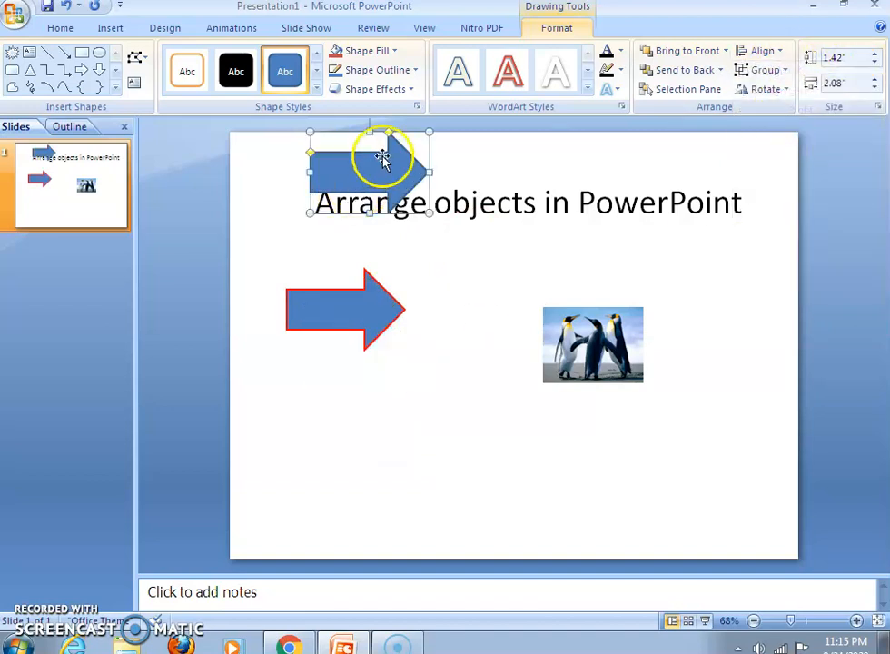
pyautogui.moveTo(476, 313)
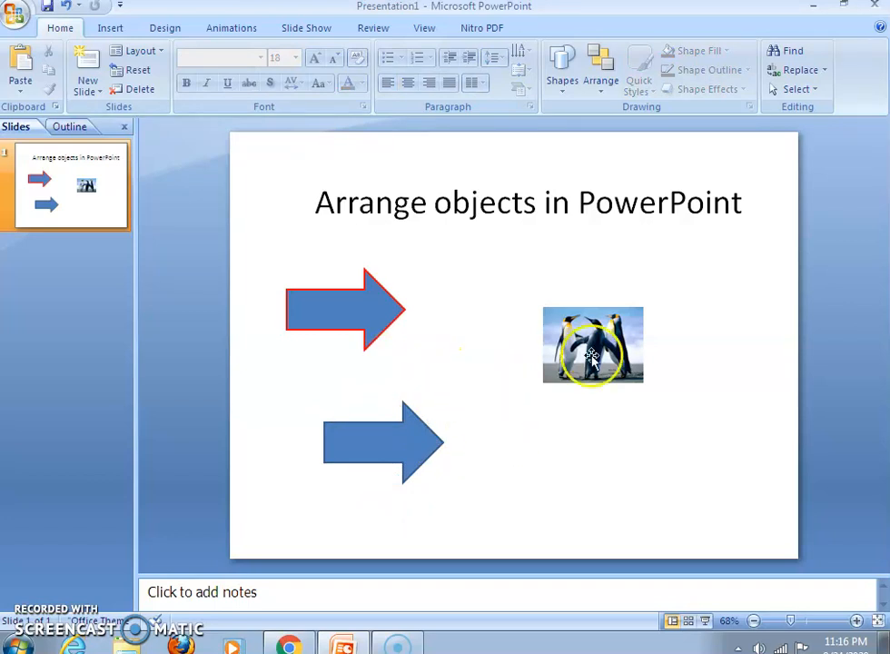
# - Move the red-outlined arrow above the blue arrow near the penguin picture and select all three objects
pyautogui.click(593, 345)
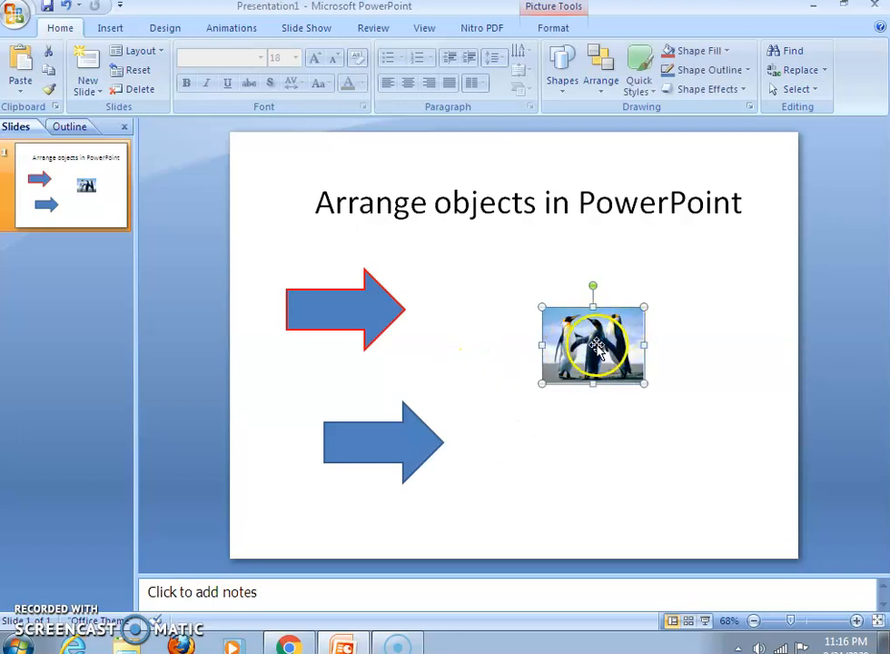
pyautogui.click(385, 444)
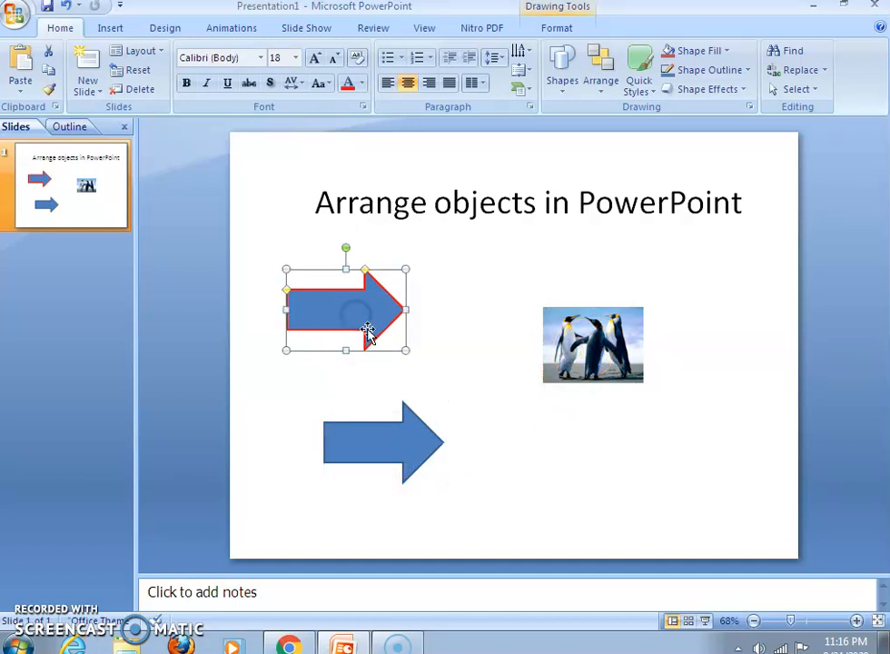
pyautogui.moveTo(367, 329); pyautogui.dragTo(378, 436)
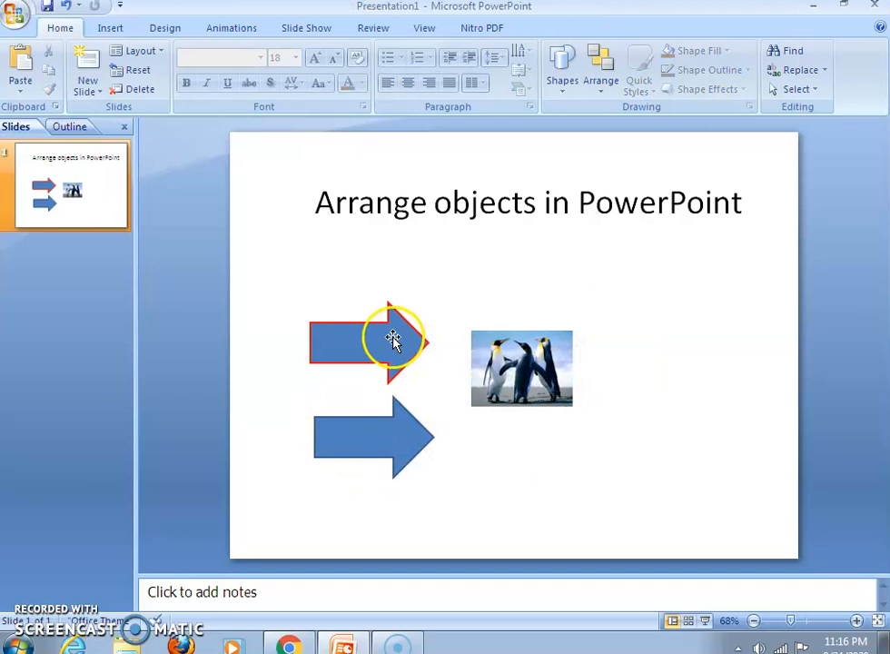
pyautogui.click(370, 342)
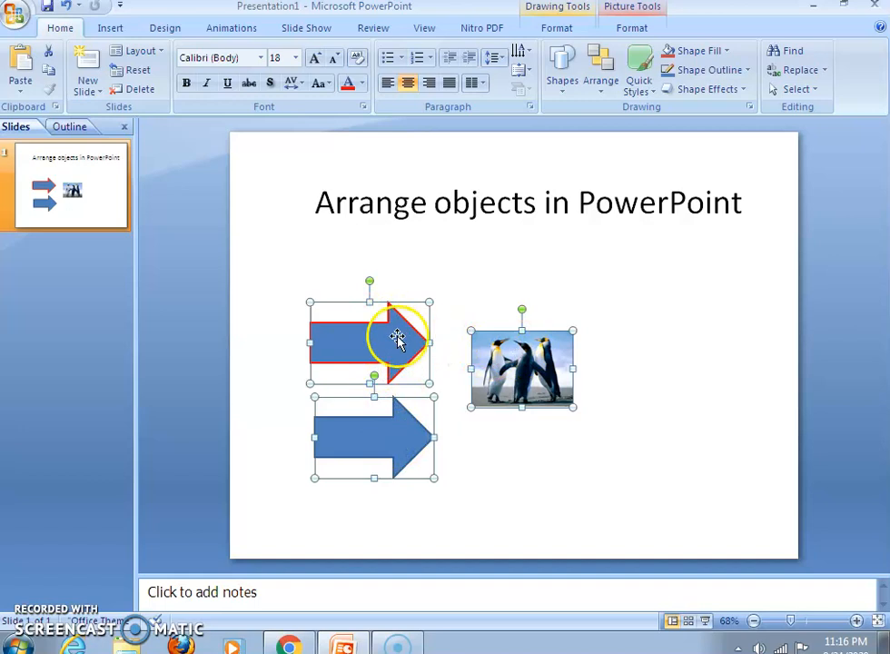
# - Group the two arrows and penguin picture into one object from the right-click menu
pyautogui.rightClick(396, 342)
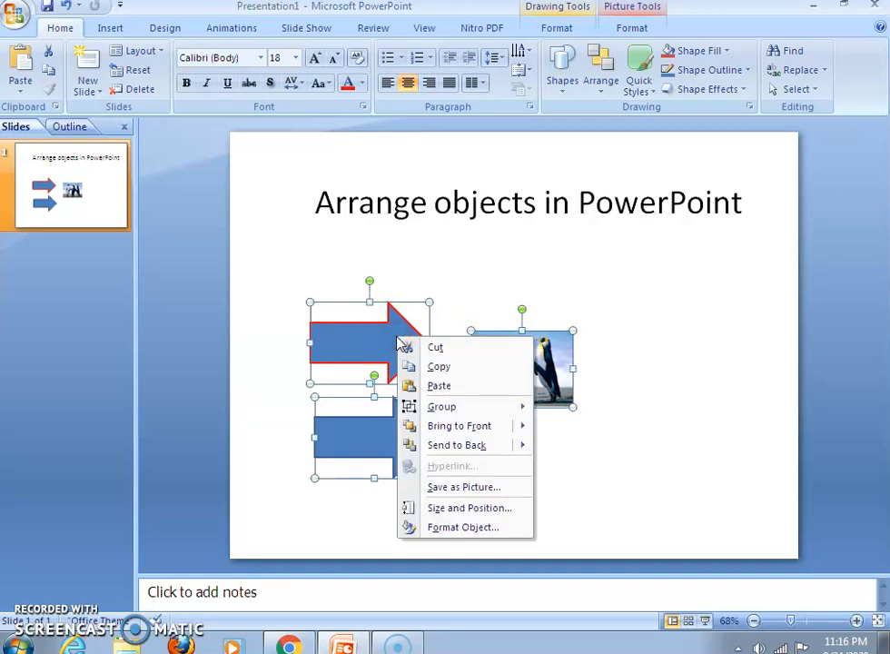
pyautogui.moveTo(444, 407)
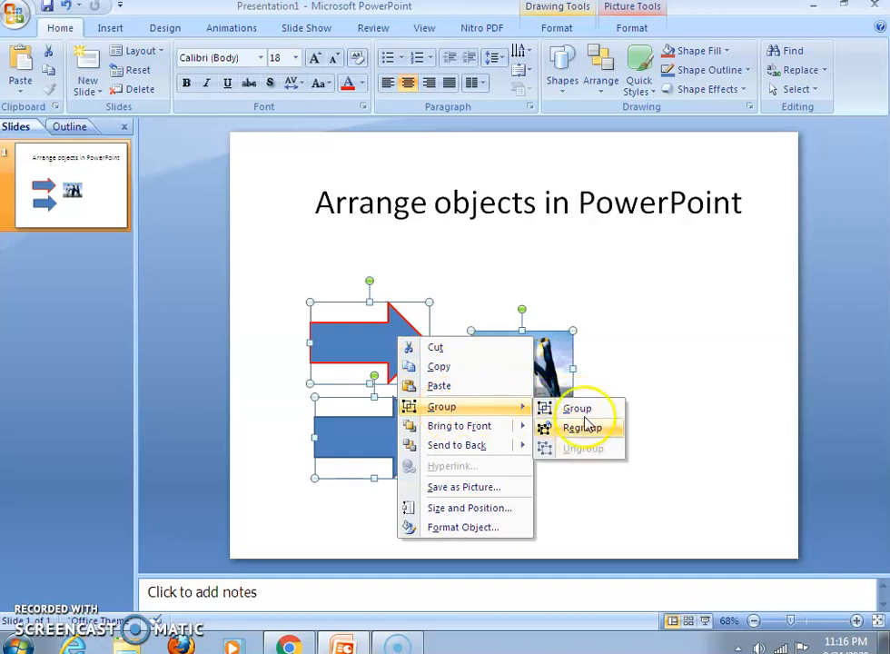
pyautogui.moveTo(578, 409)
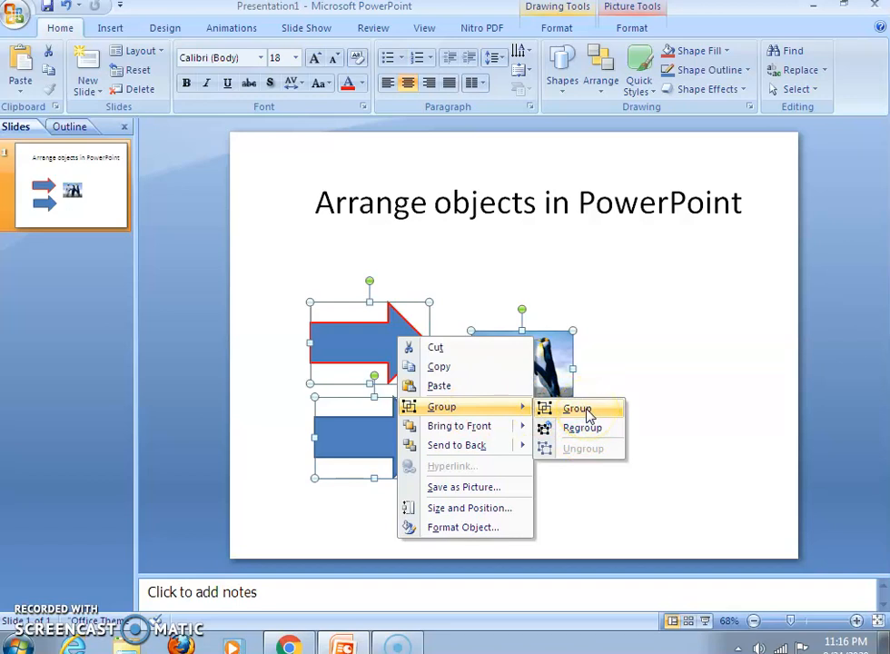
pyautogui.click(578, 407)
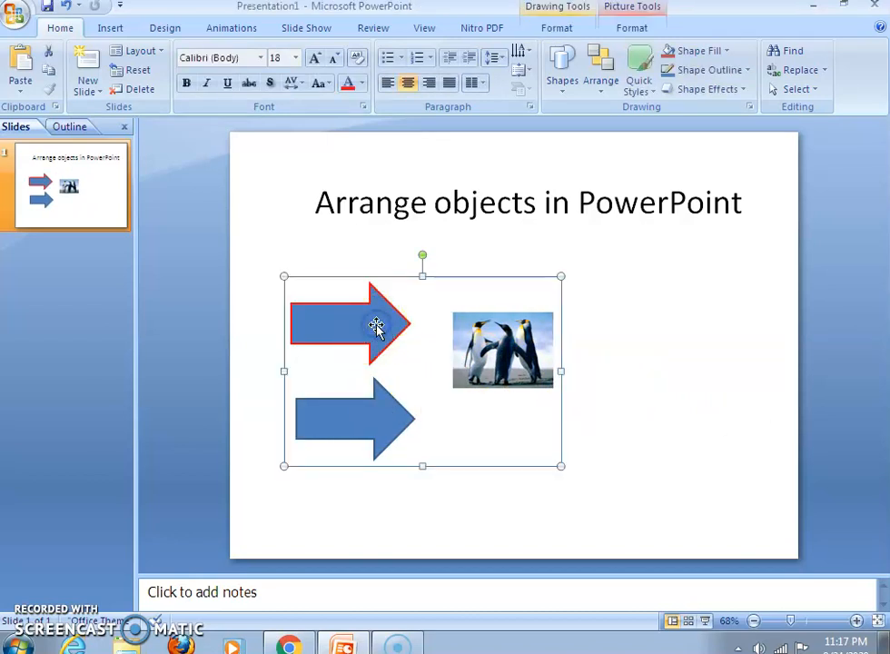
# - Ungroup the object into separate arrows and picture, then select the penguin picture alone
pyautogui.rightClick(378, 327)
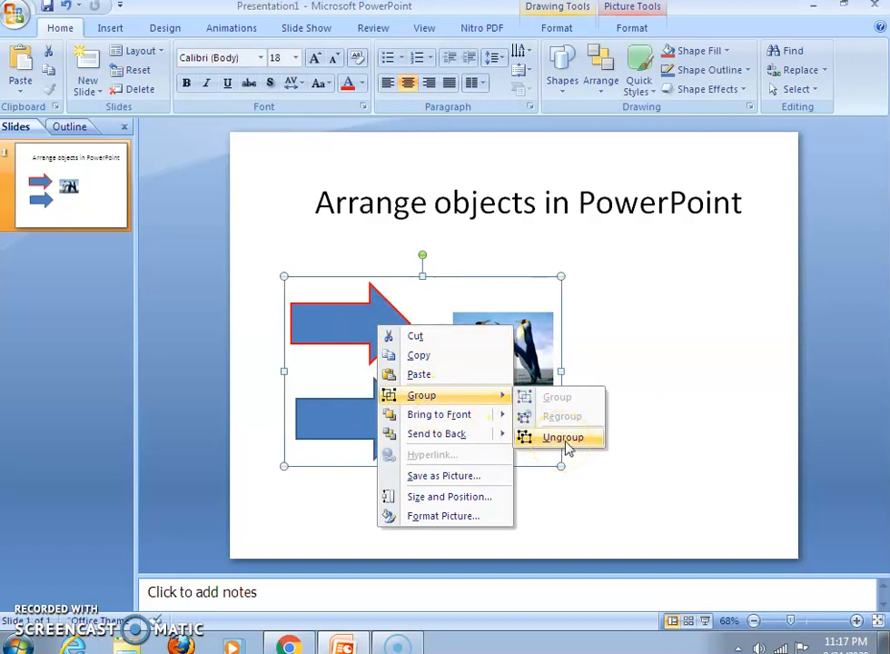
pyautogui.click(564, 437)
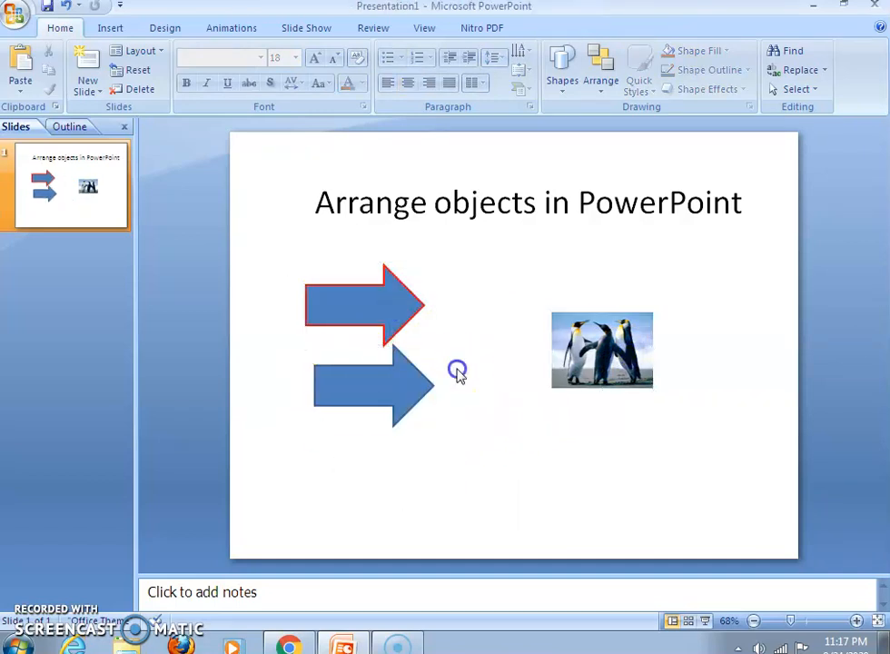
pyautogui.click(602, 349)
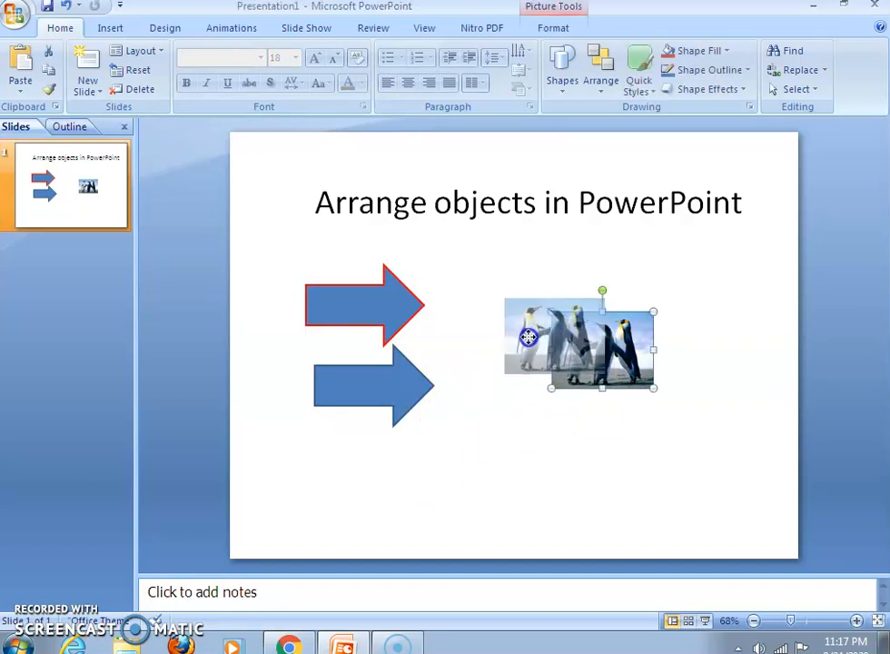